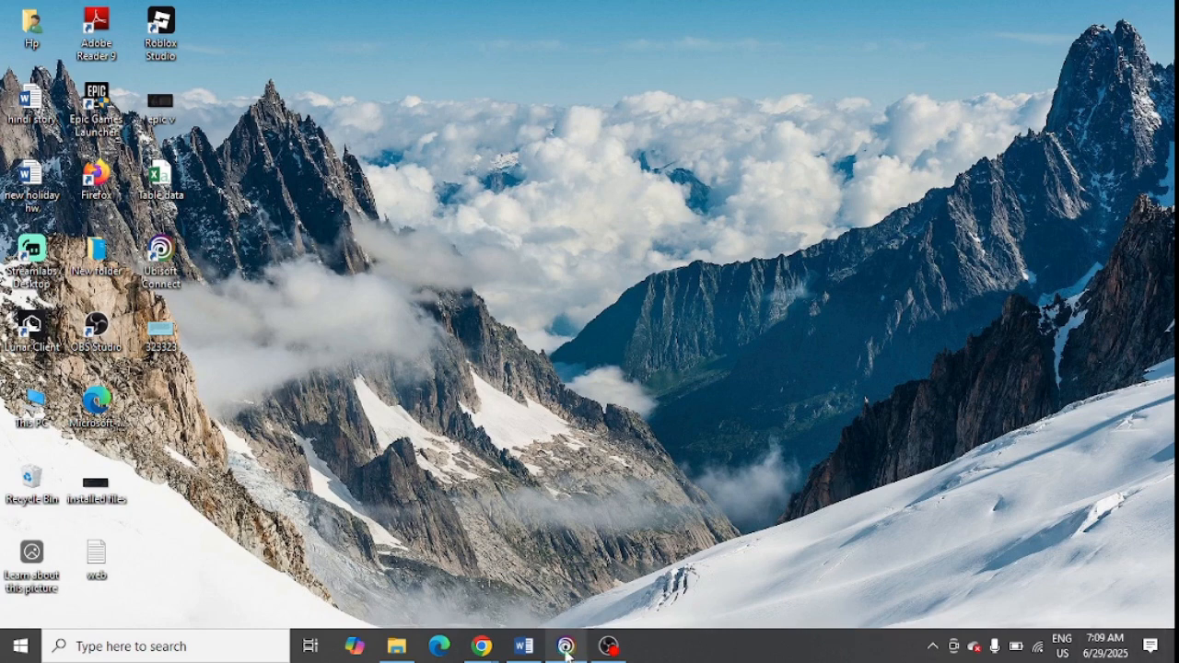
Dismiss the Steam Service Error dialog and show the Start menu power options (sleep, shut down, restart).
left_click(565, 645)
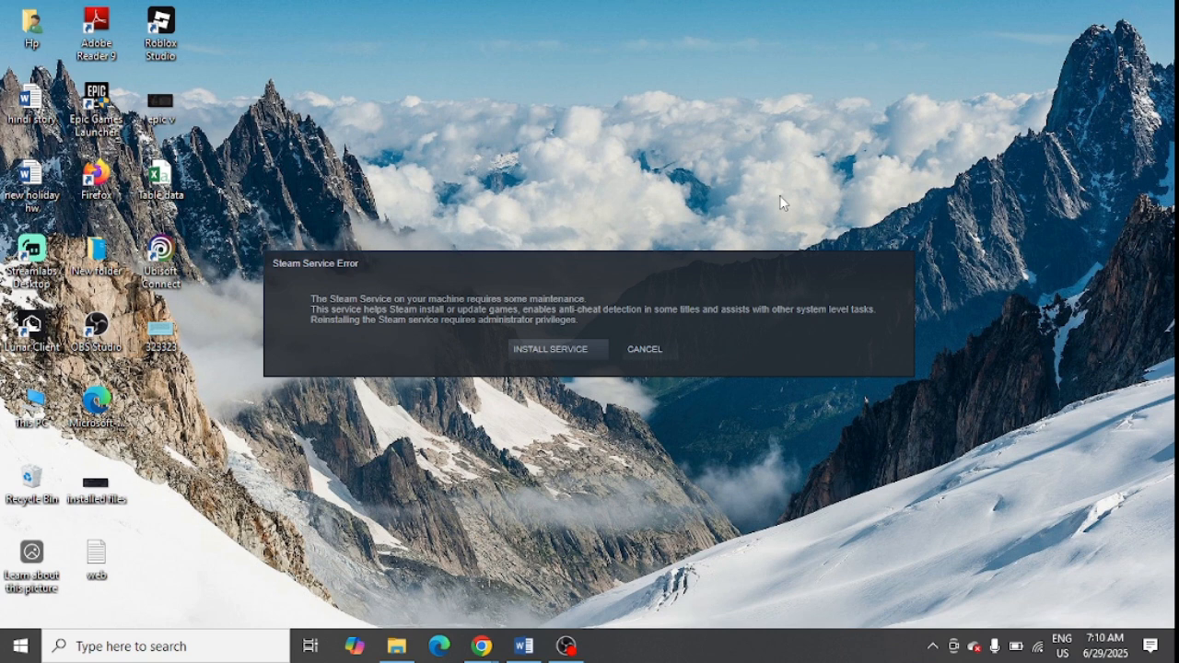
left_click(645, 350)
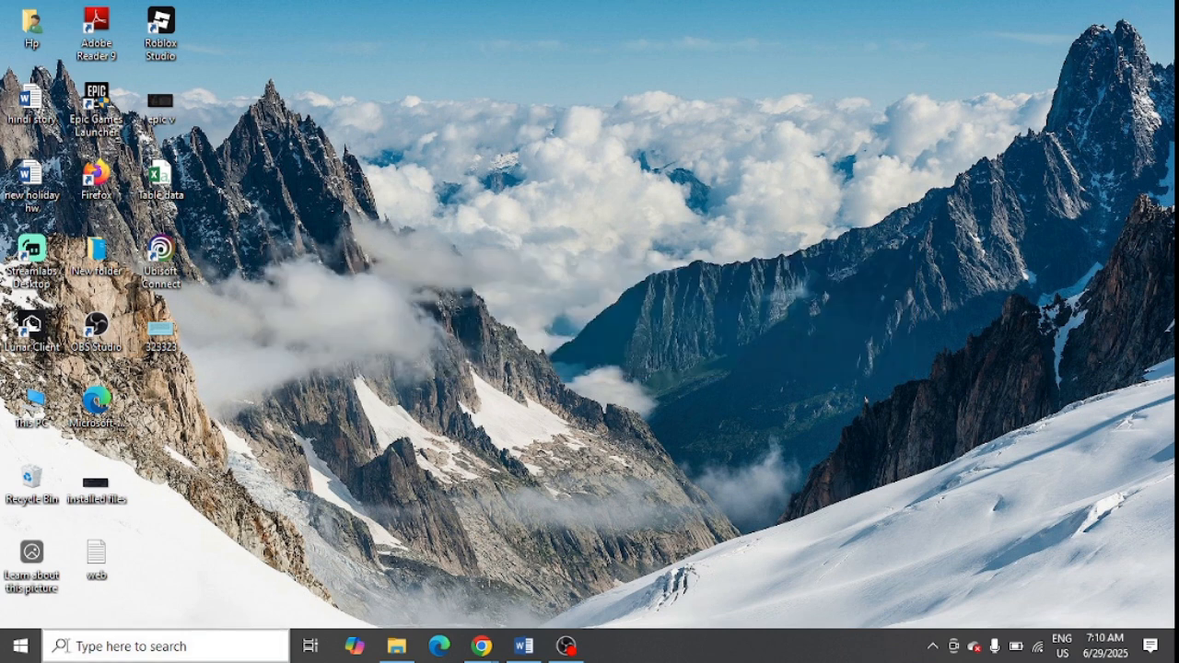
left_click(166, 645)
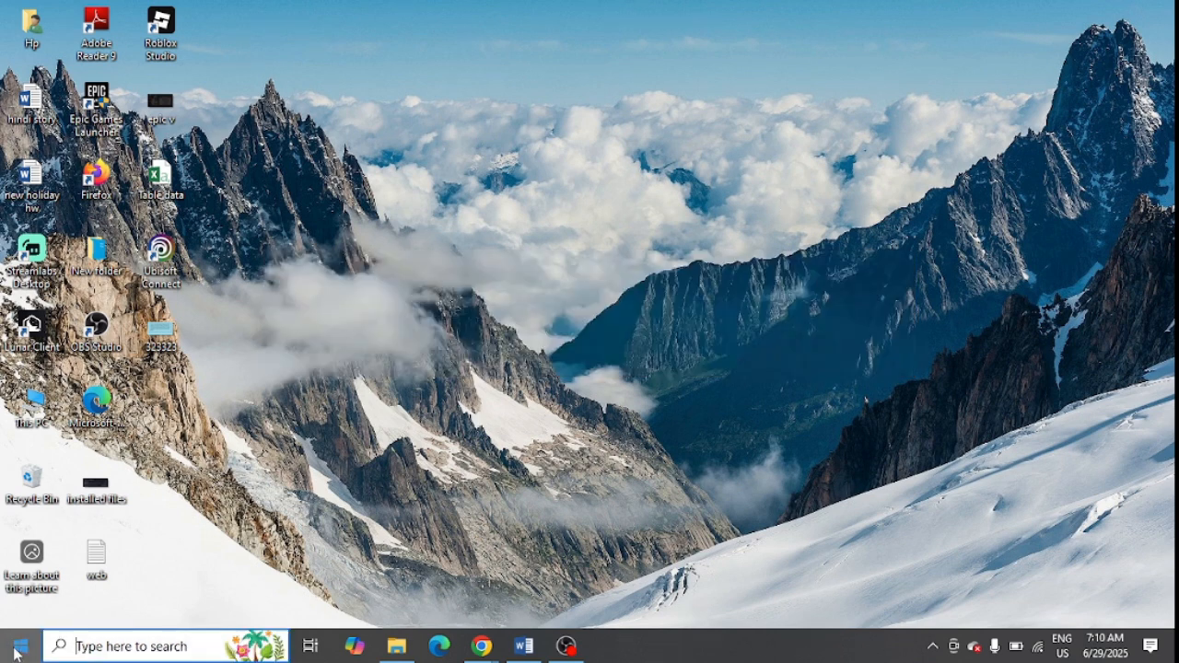
left_click(15, 645)
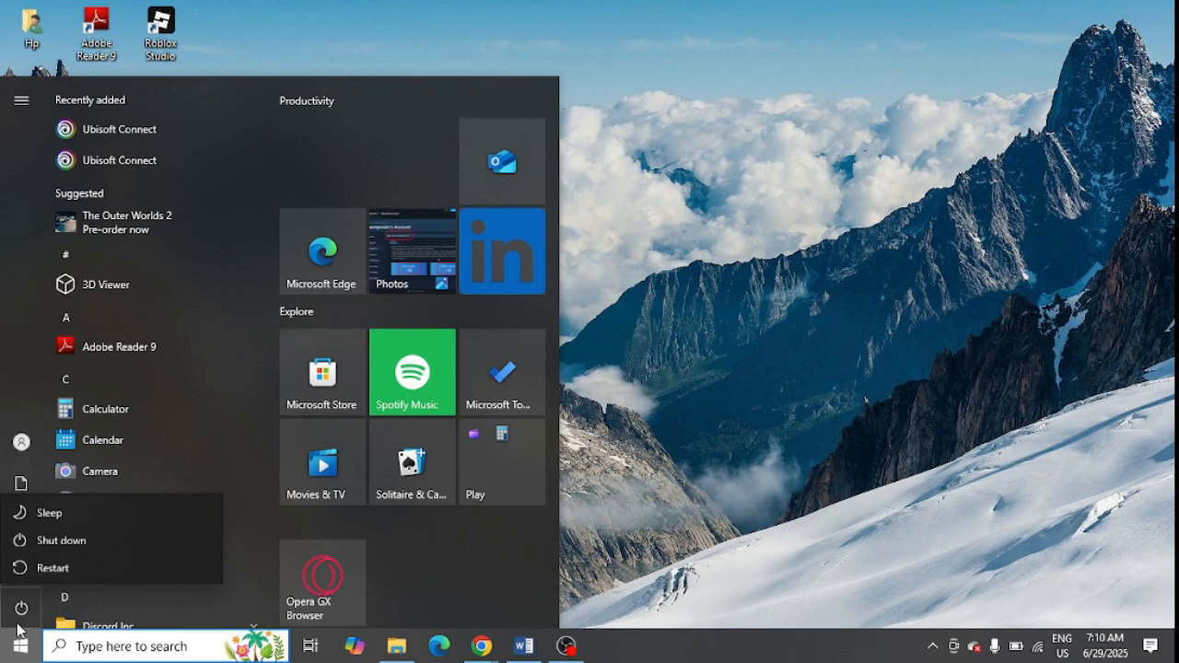
mouse_move(51, 566)
type("u")
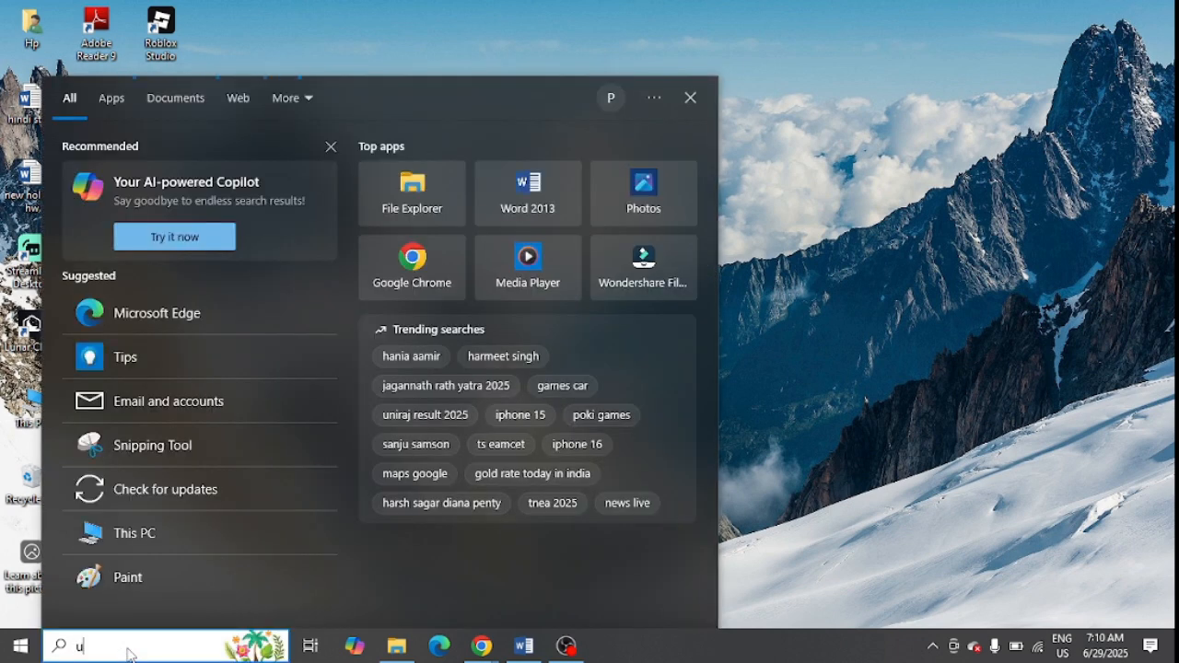
Search Windows for Ubisoft Connect and show the app result's actions, then return to the desktop.
type("bi")
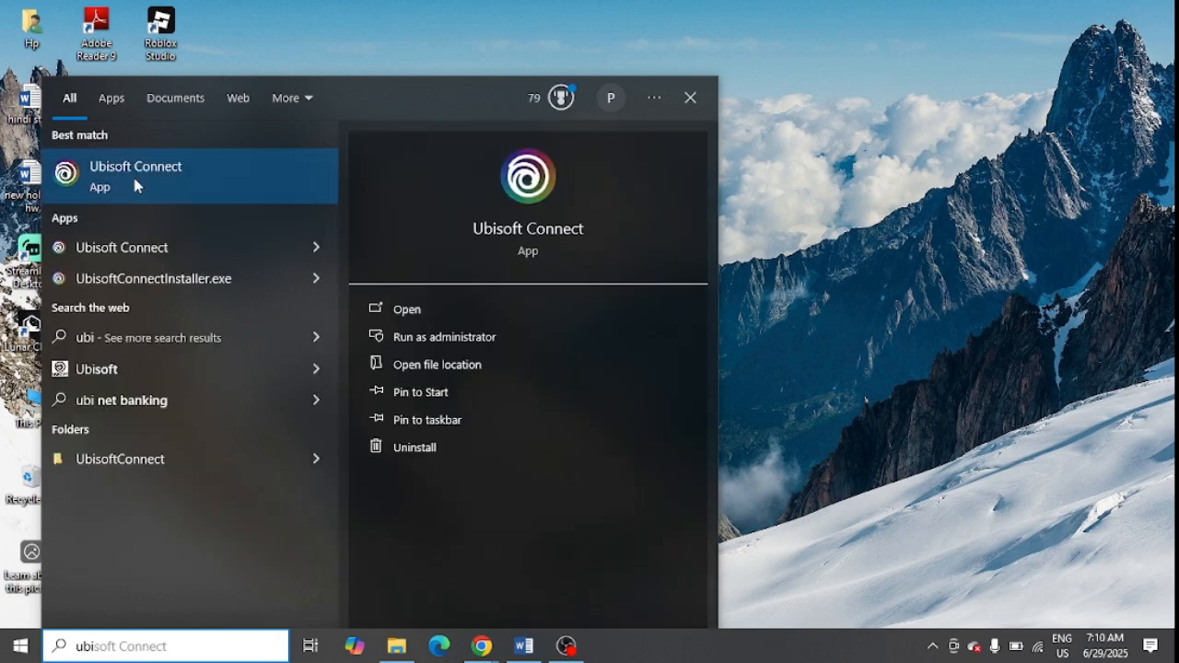
right_click(136, 175)
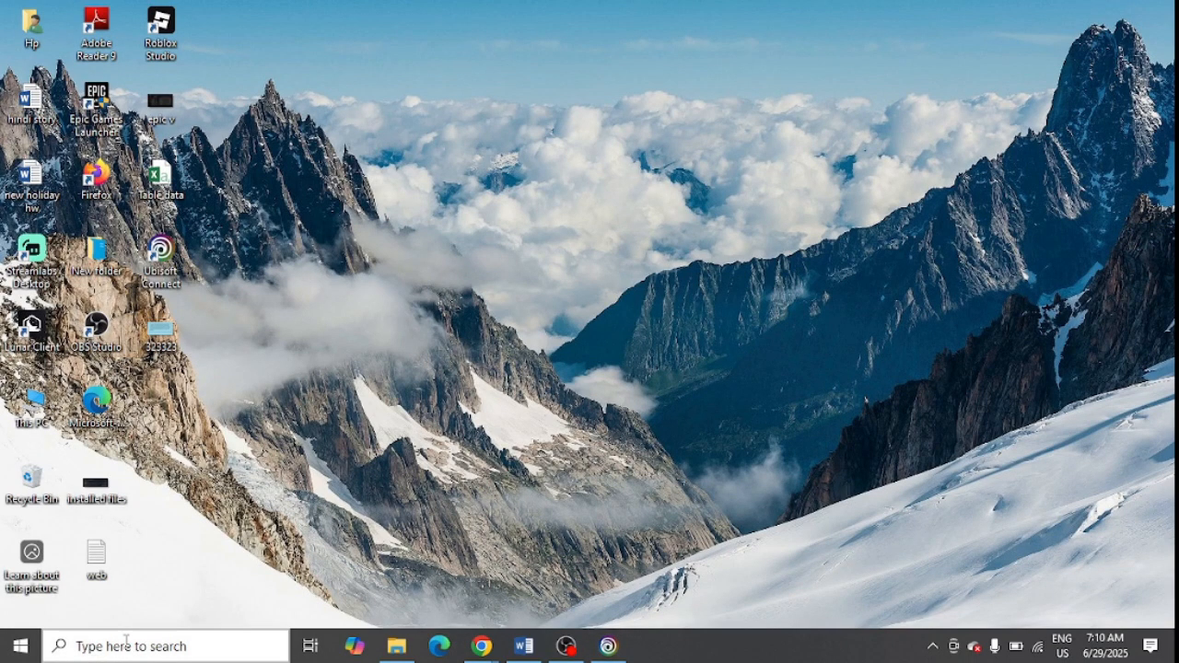
Search 'fire' and reach the Windows Defender Firewall Control Panel page with network status.
type("fire")
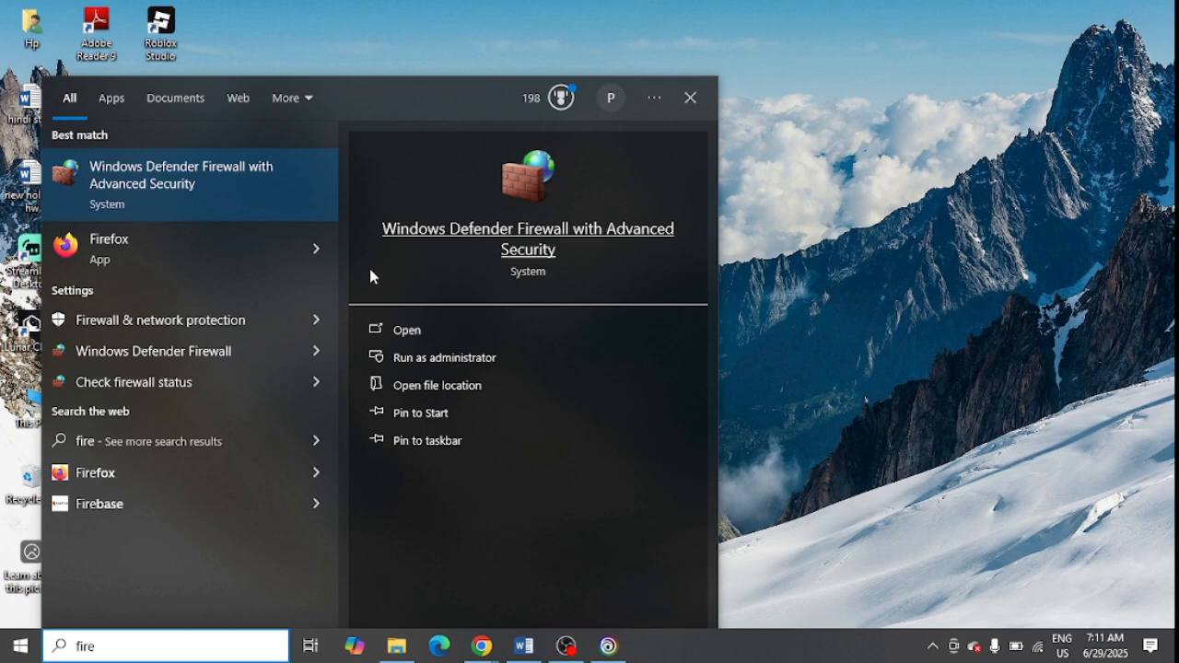
mouse_move(210, 359)
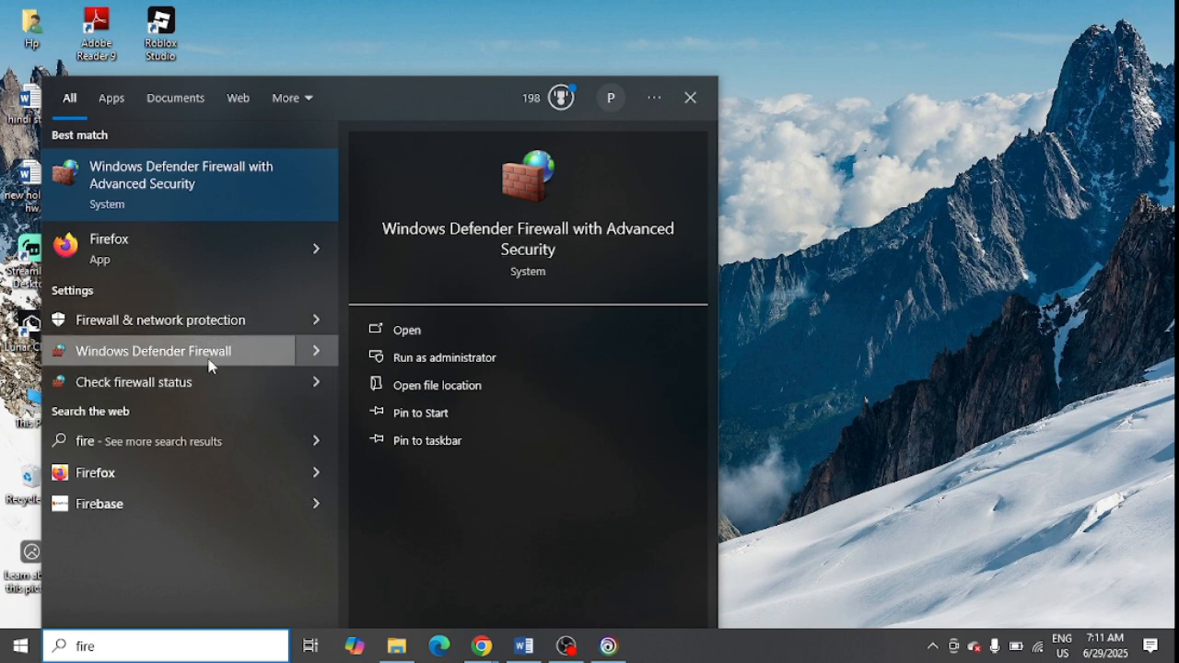
left_click(154, 350)
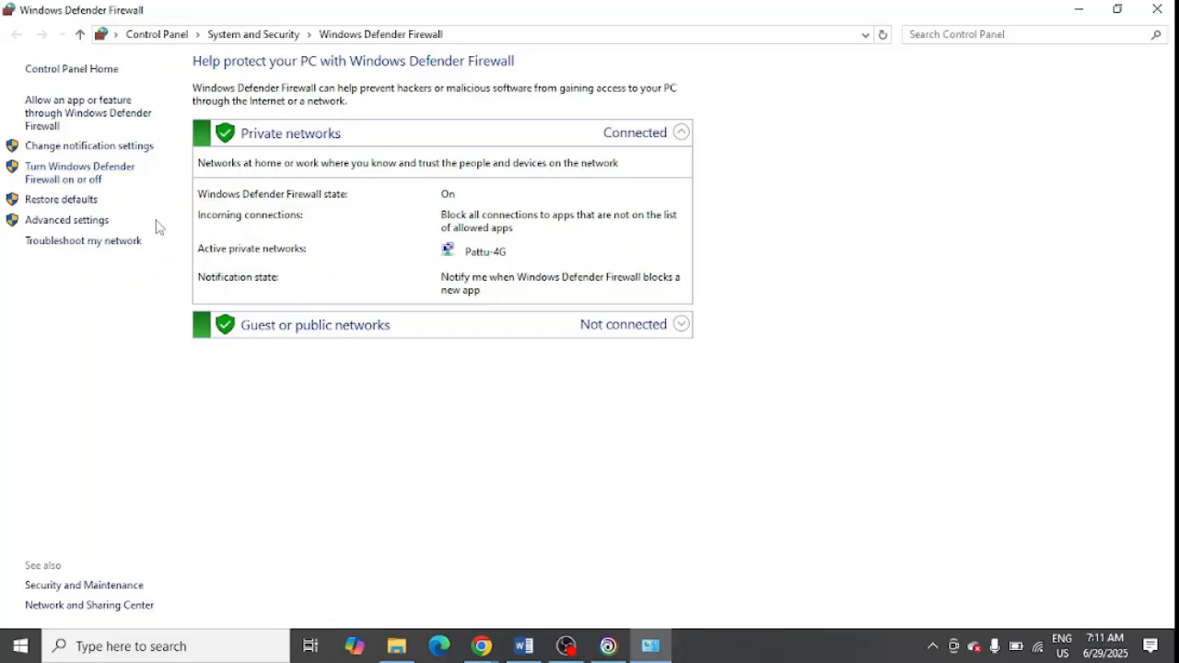
mouse_move(81, 173)
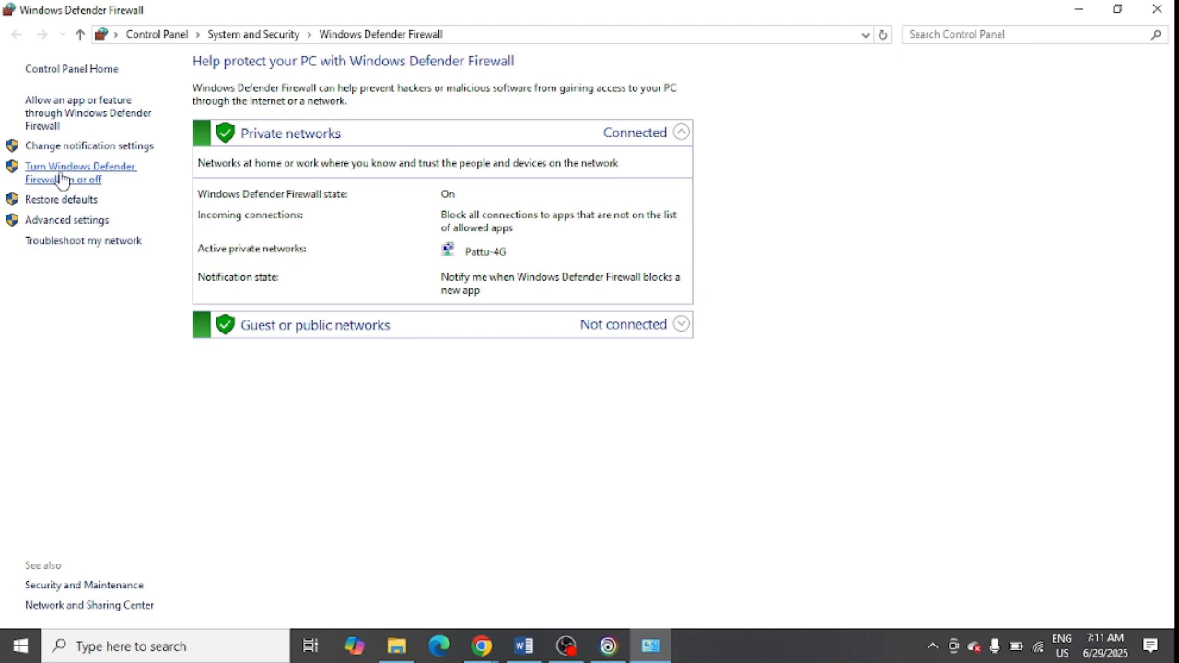
mouse_move(81, 190)
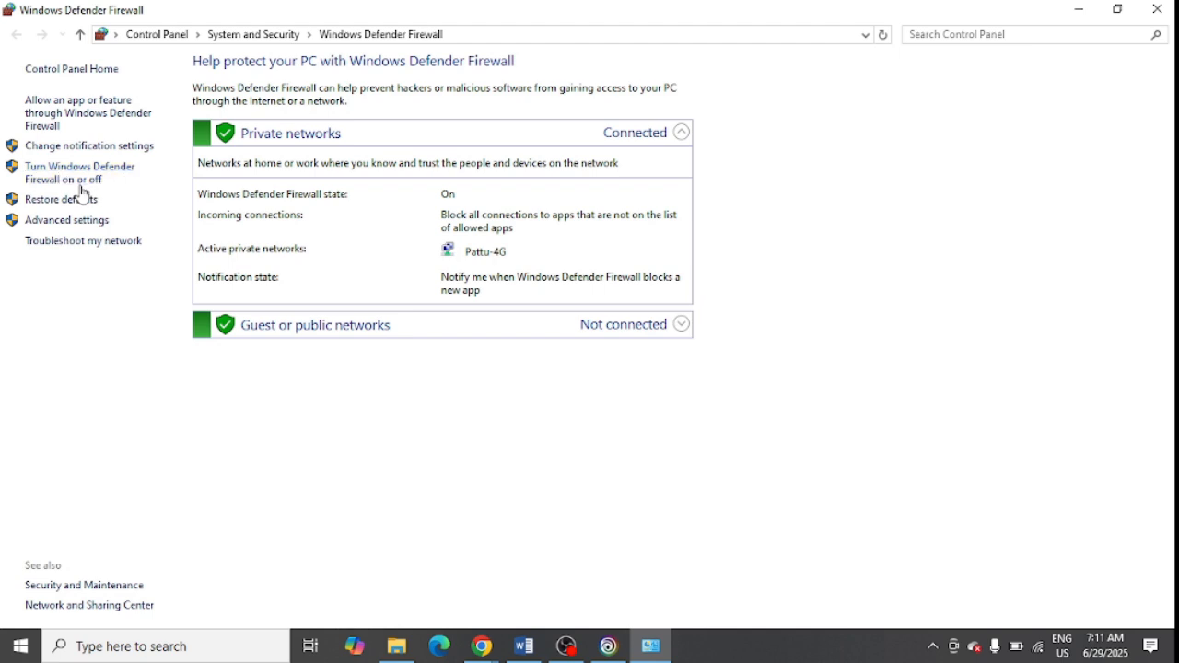
Turn Windows Defender Firewall off for both private and public networks and confirm with OK.
left_click(78, 174)
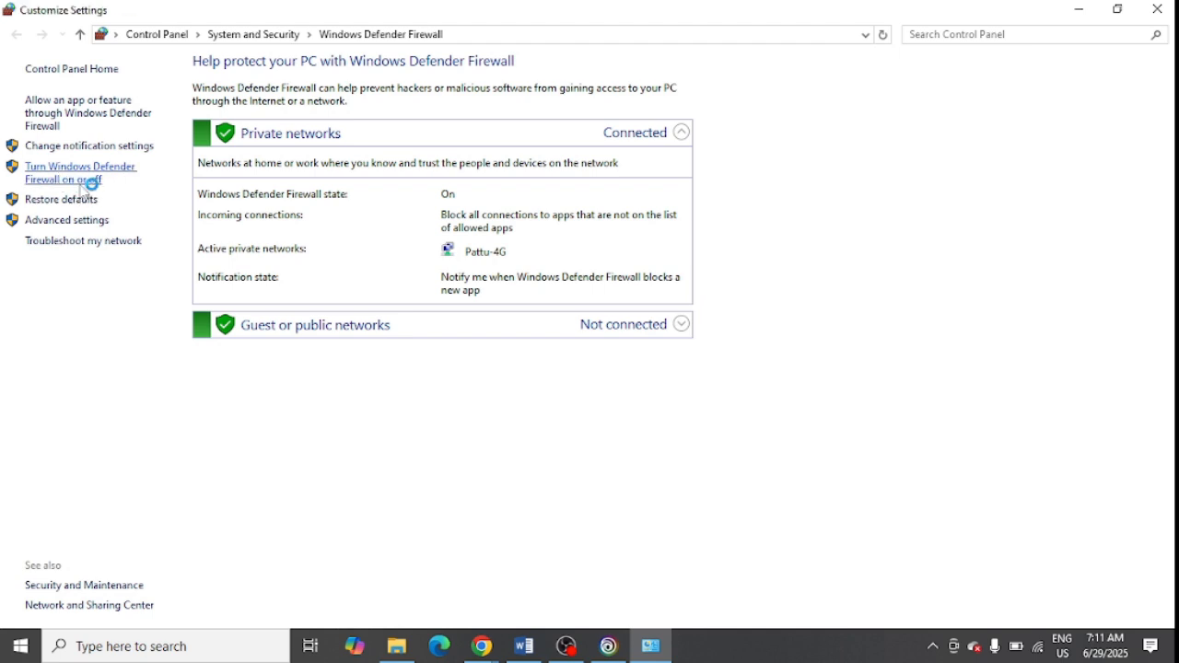
left_click(81, 173)
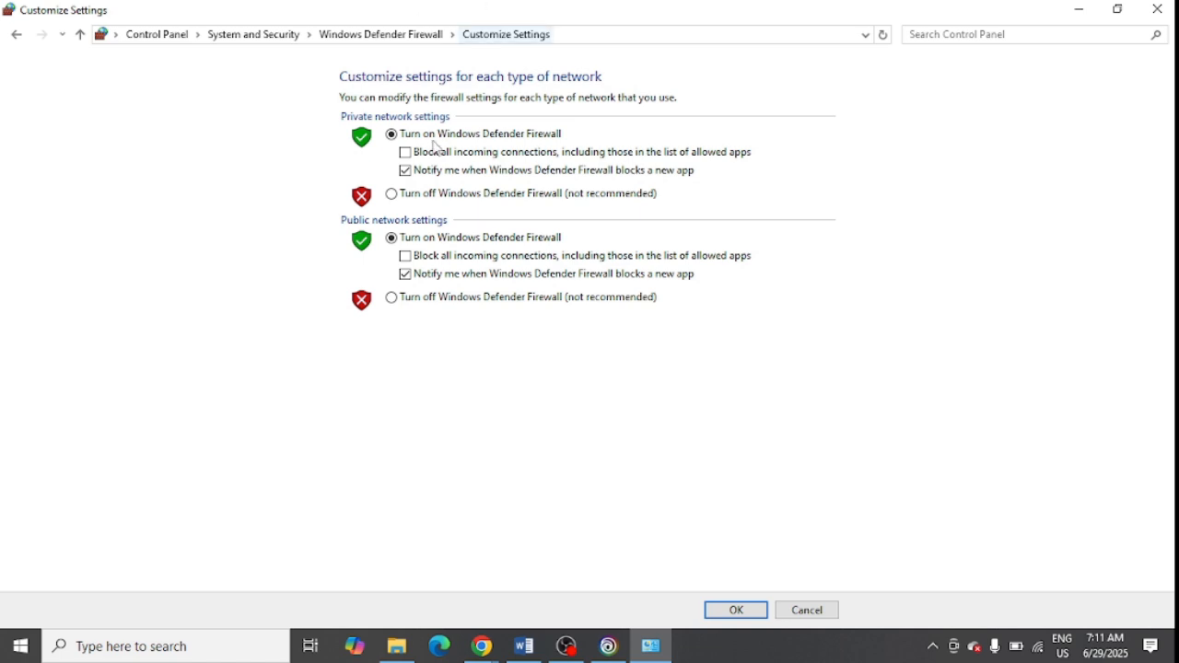
left_click(390, 194)
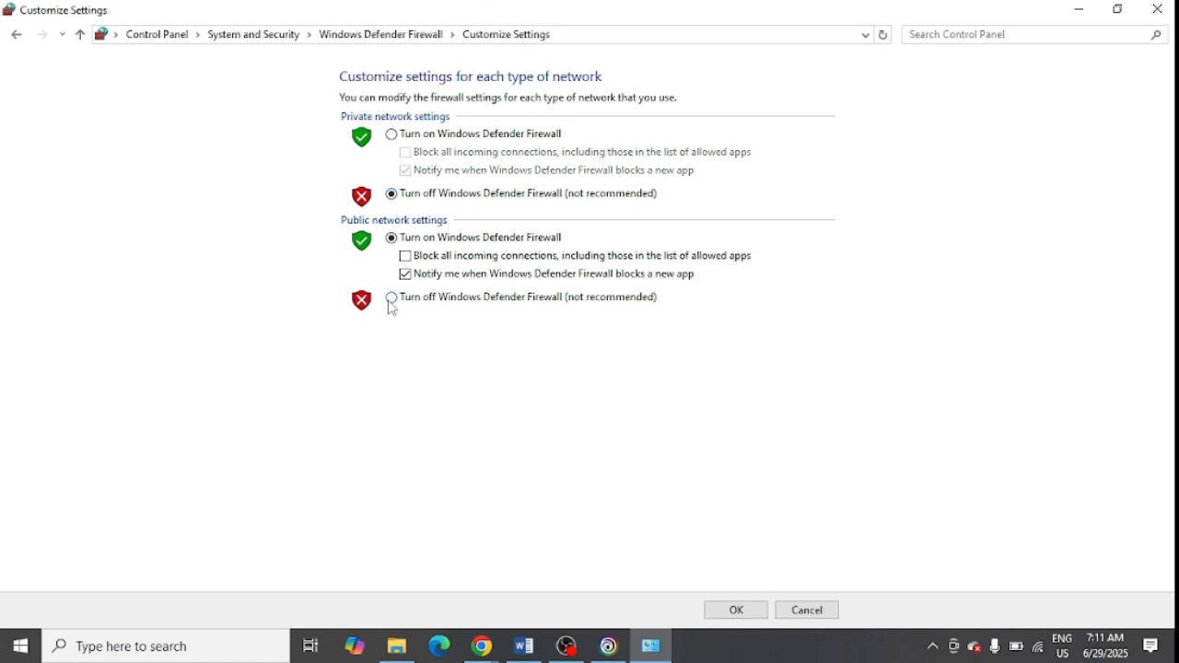
left_click(390, 297)
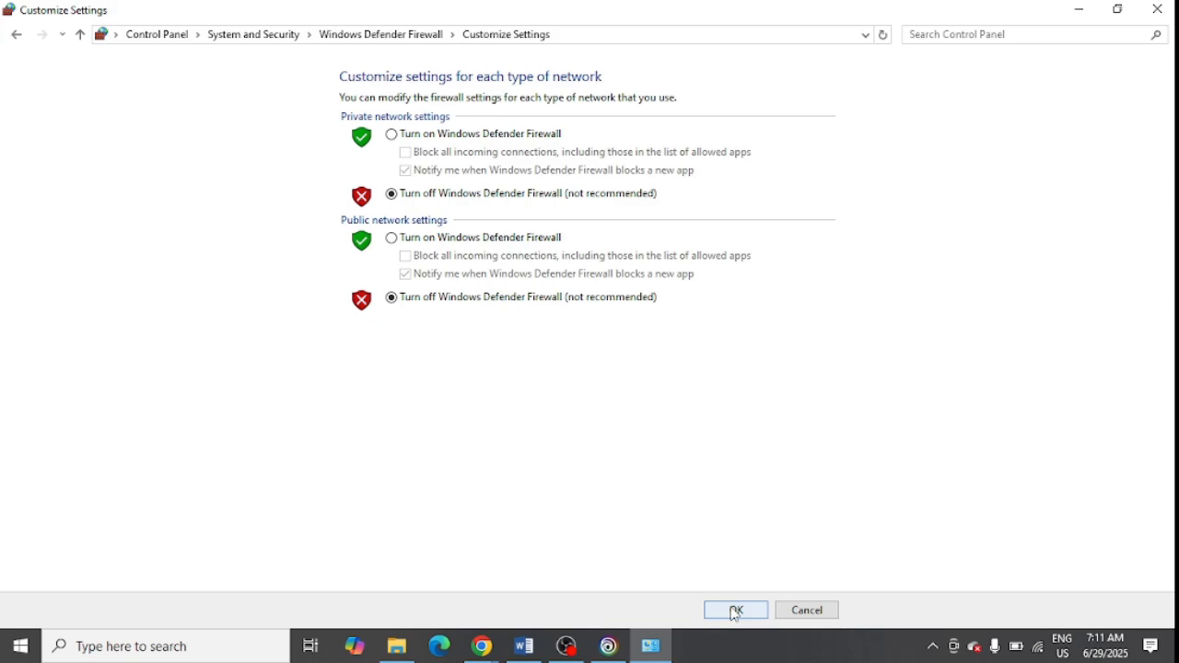
left_click(735, 610)
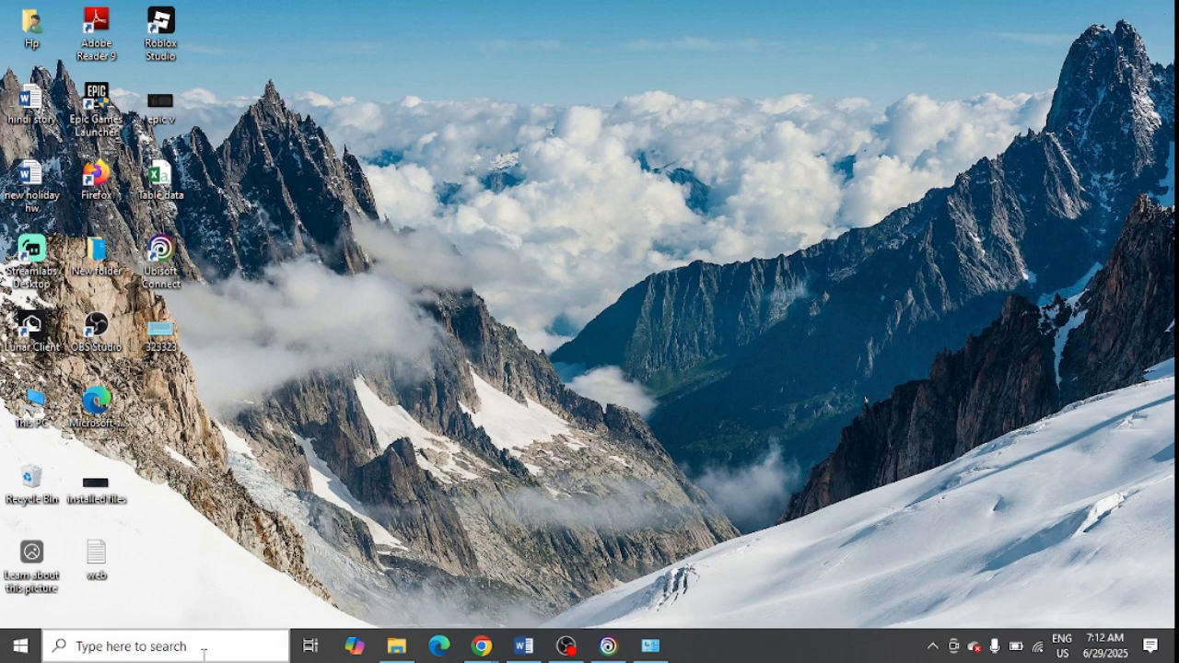
Search Google for Ubisoft Connect Download and reach the ubisoft.com page reporting the installer is downloading.
type("cont")
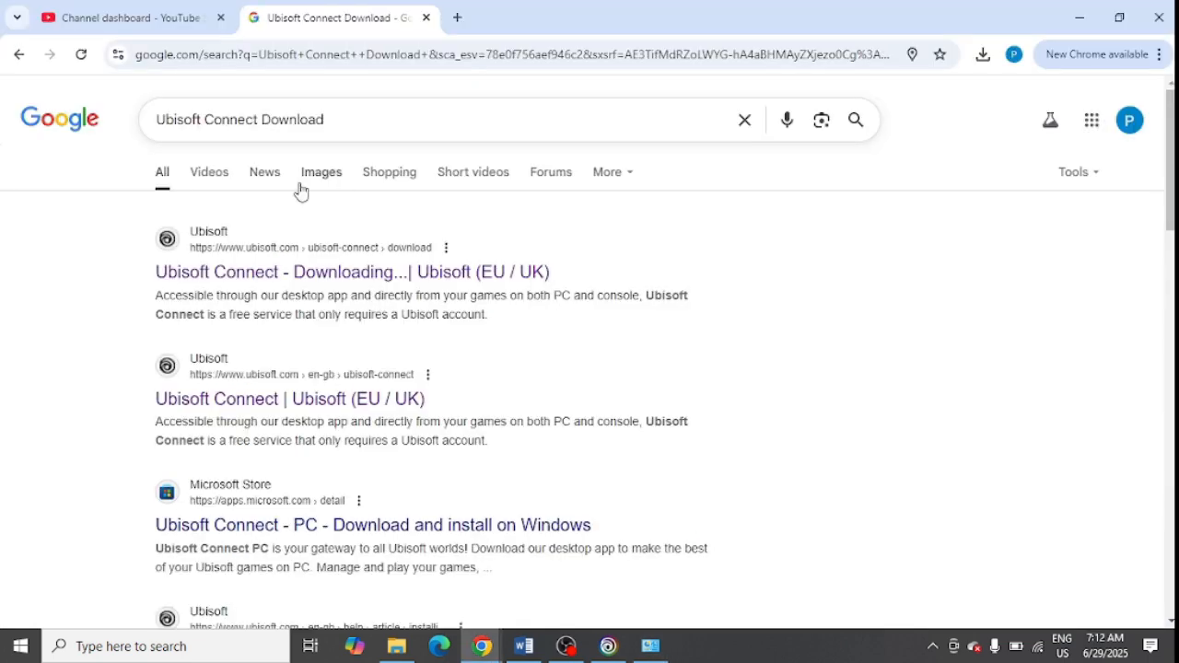
mouse_move(267, 272)
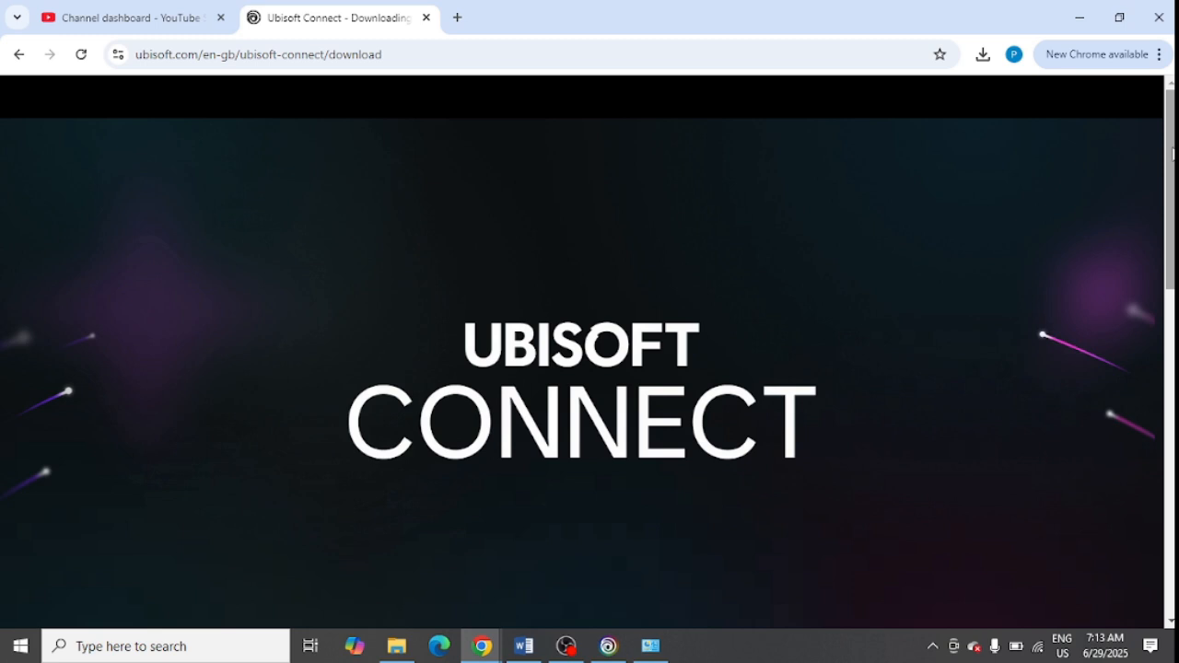
scroll("down", 3)
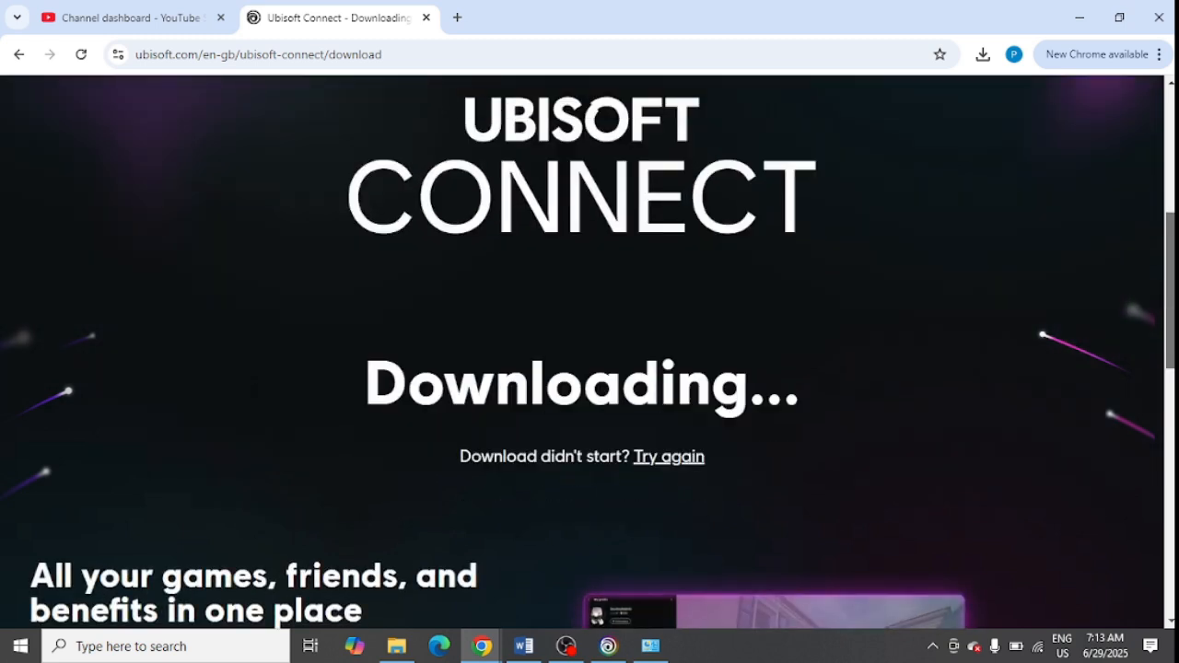
scroll("down", 3)
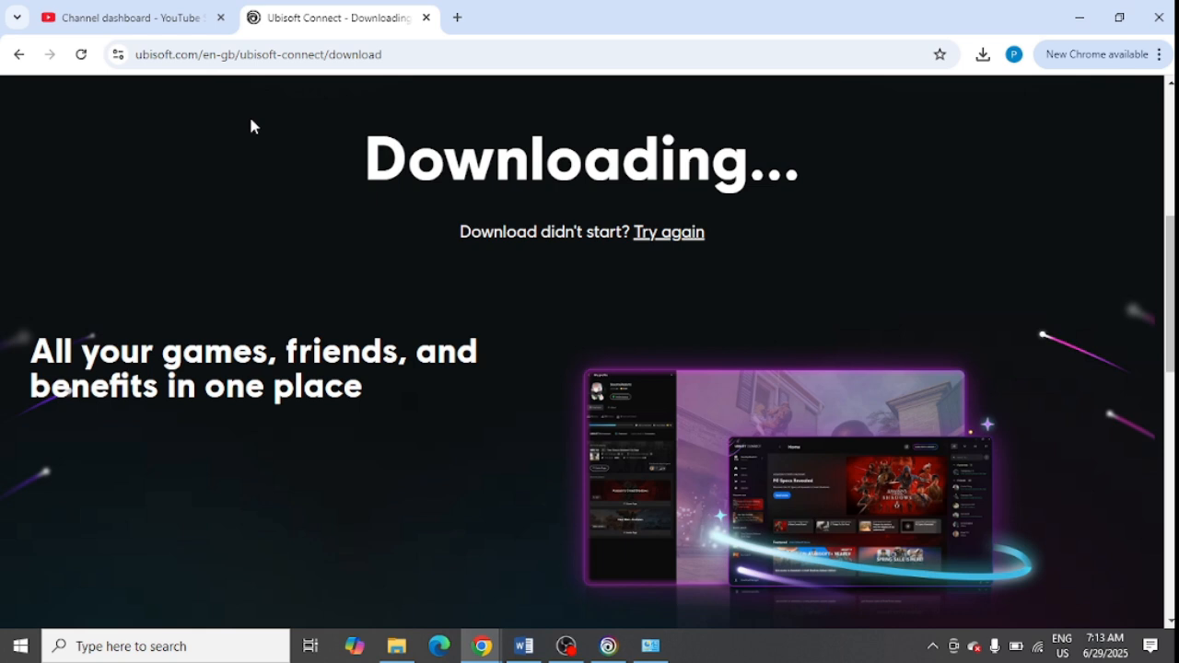
mouse_move(230, 118)
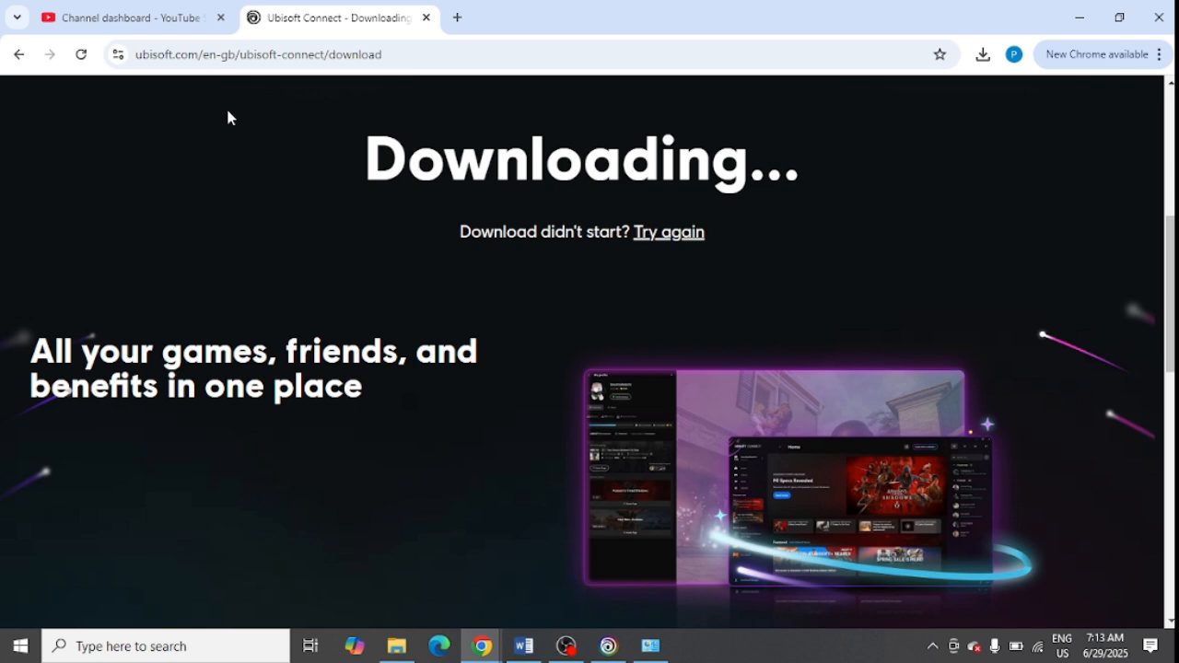